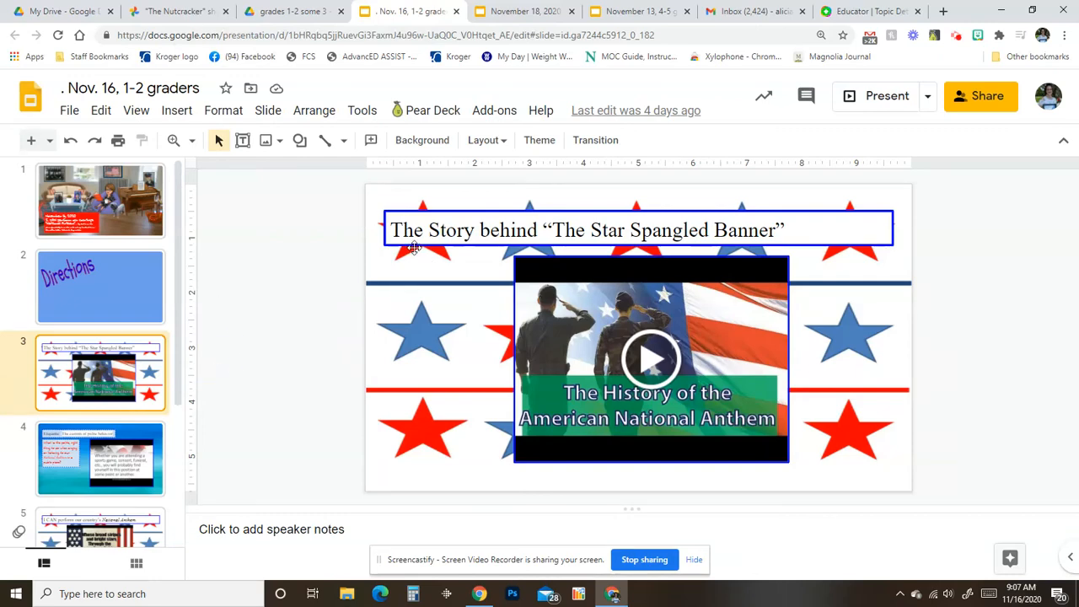
mouse_move(806, 294)
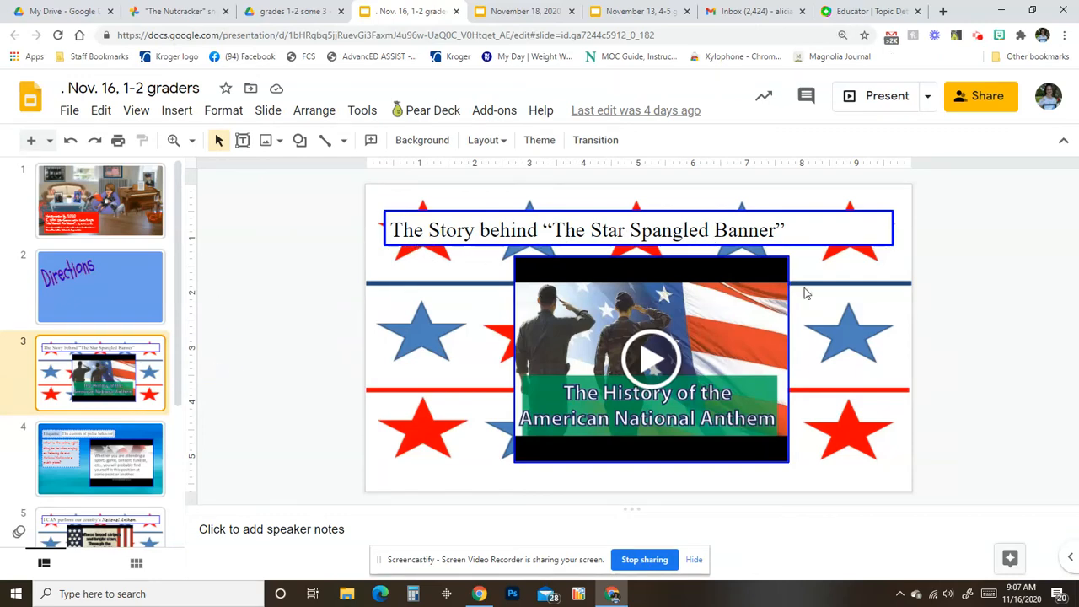
mouse_move(649, 361)
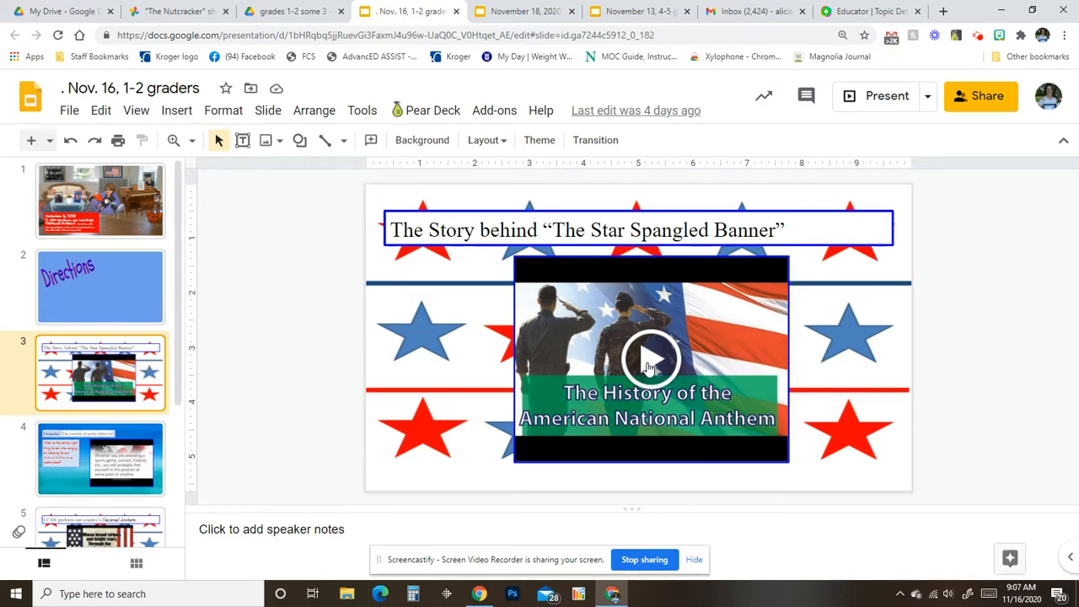
- Start the anthem history video on slide 3, then pause it
click(651, 357)
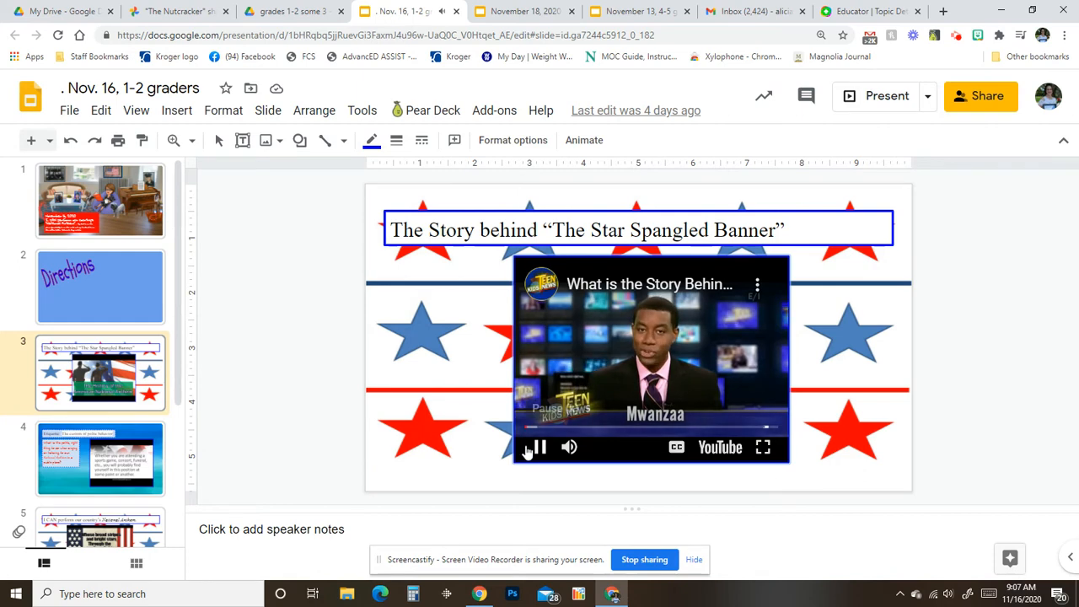
click(540, 447)
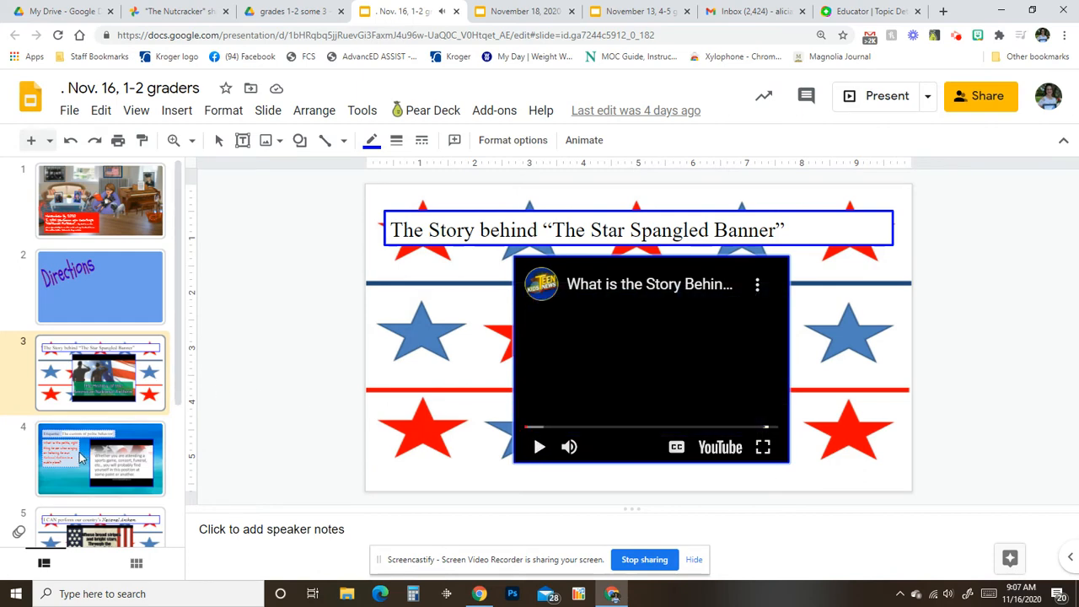
- Switch to slide 4 and briefly play its National Anthem Etiquette video before pausing
click(100, 458)
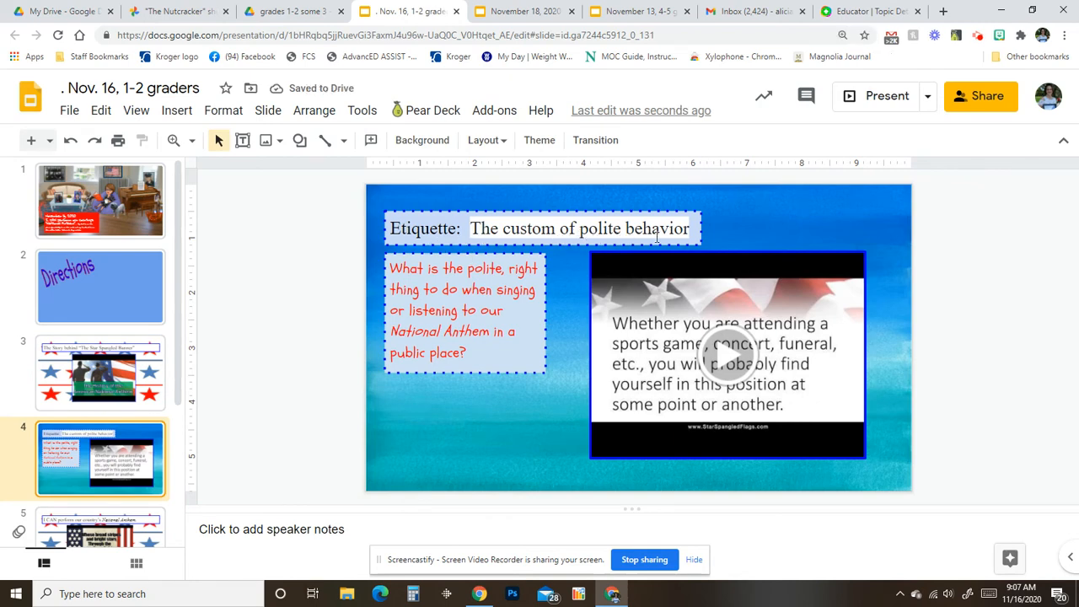
mouse_move(488, 280)
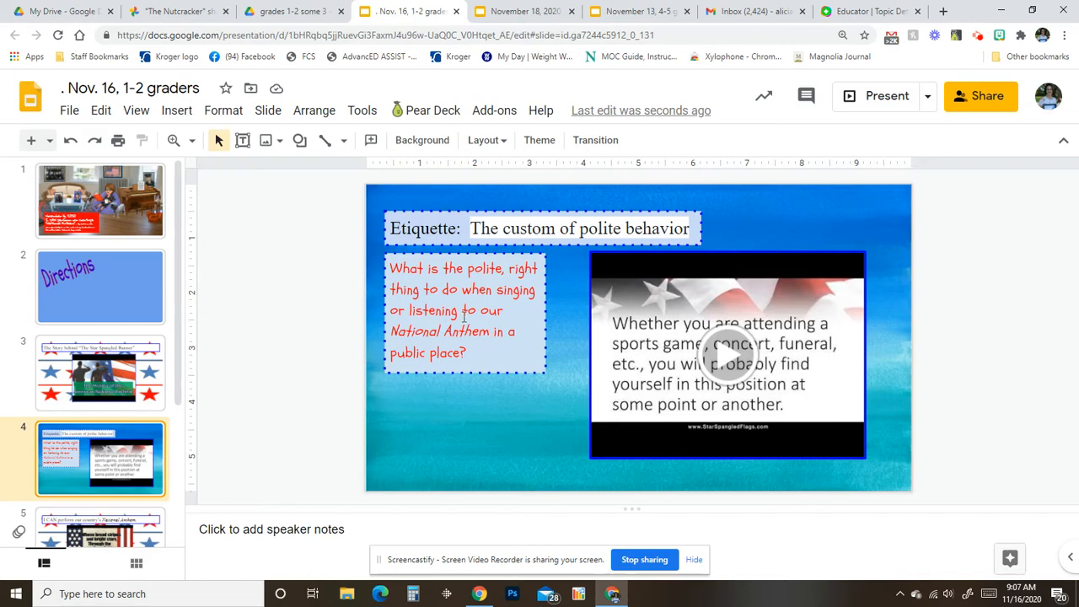
mouse_move(486, 391)
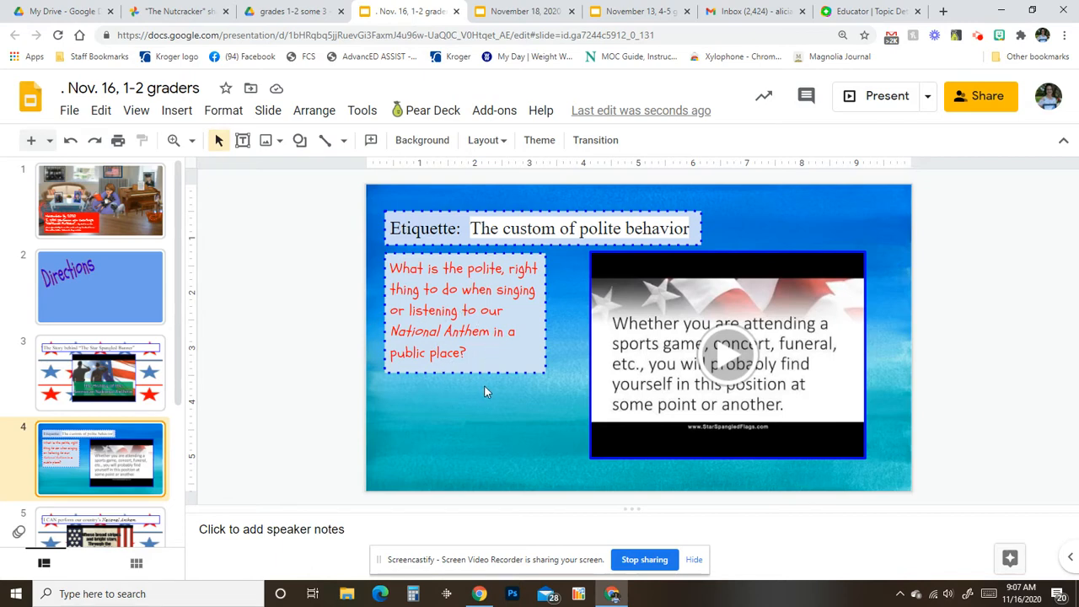
click(722, 364)
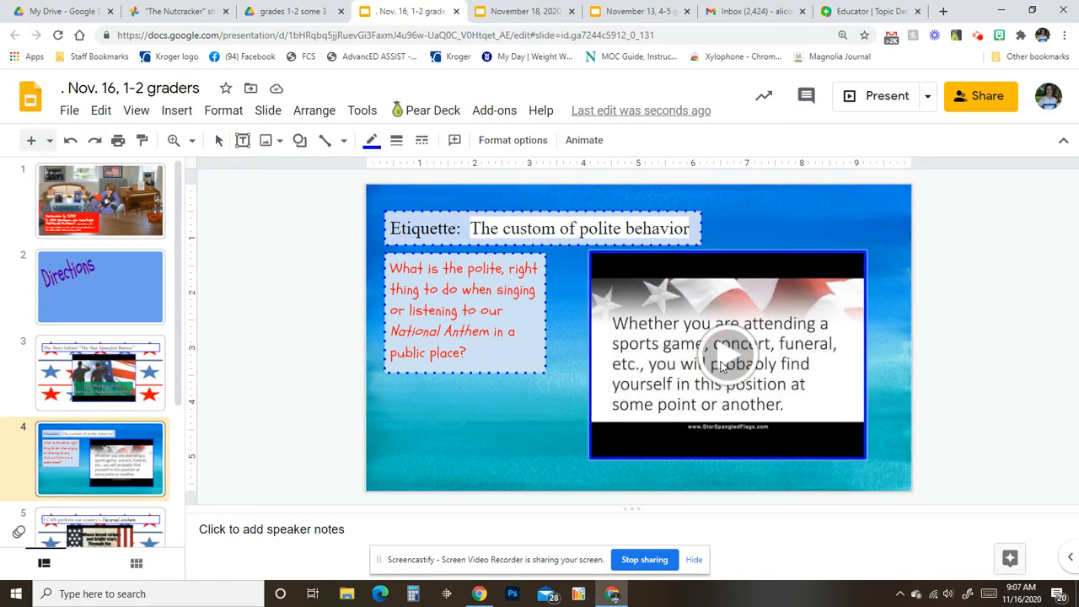
click(727, 363)
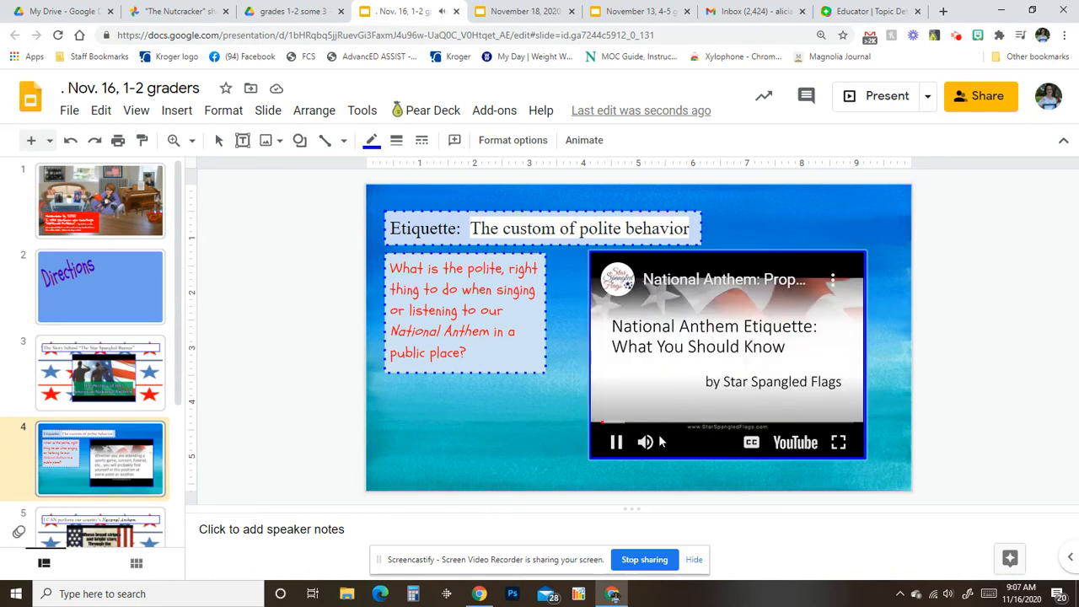
click(616, 442)
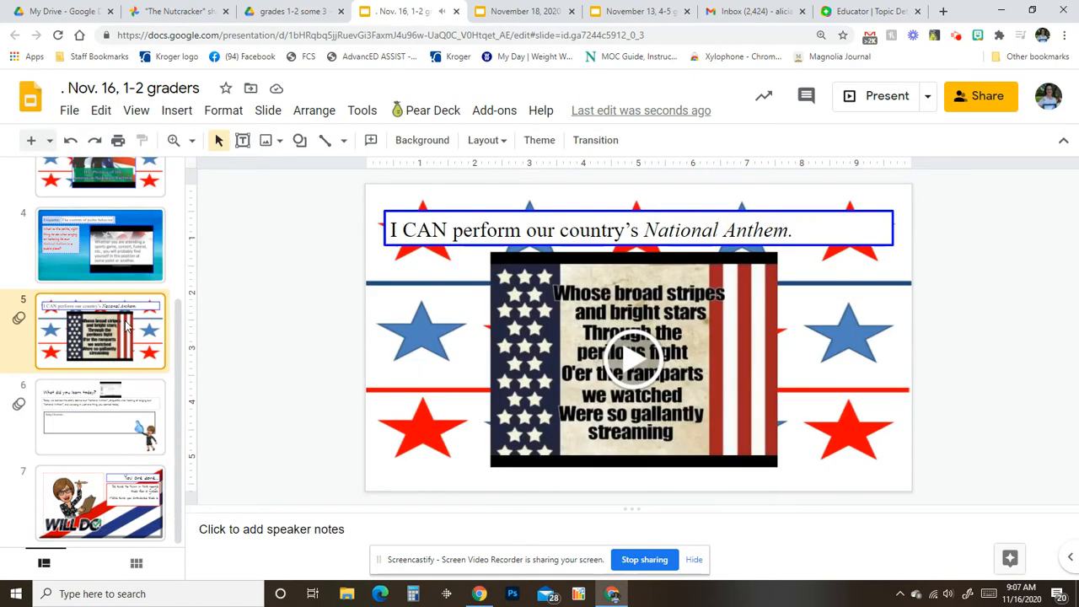
- Start the Star Spangled Banner lyrics video on slide 5
click(634, 358)
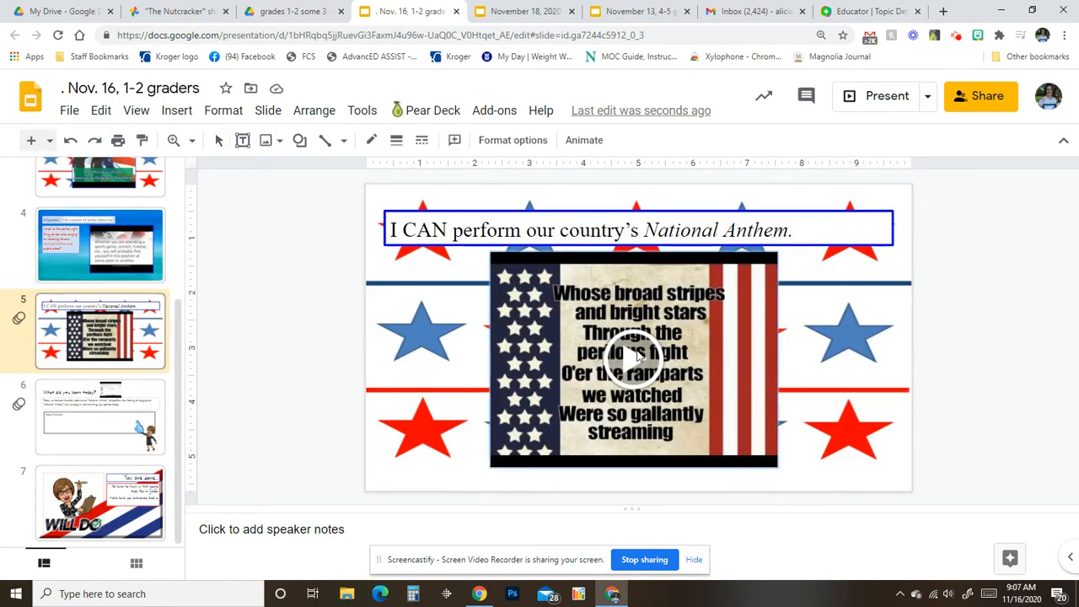
click(634, 358)
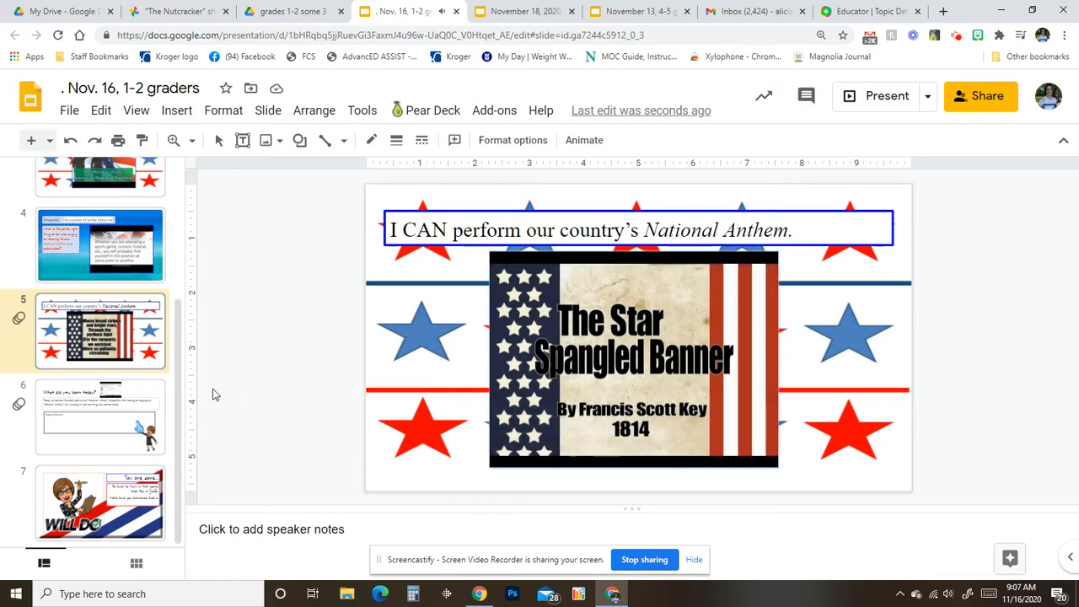
mouse_move(155, 391)
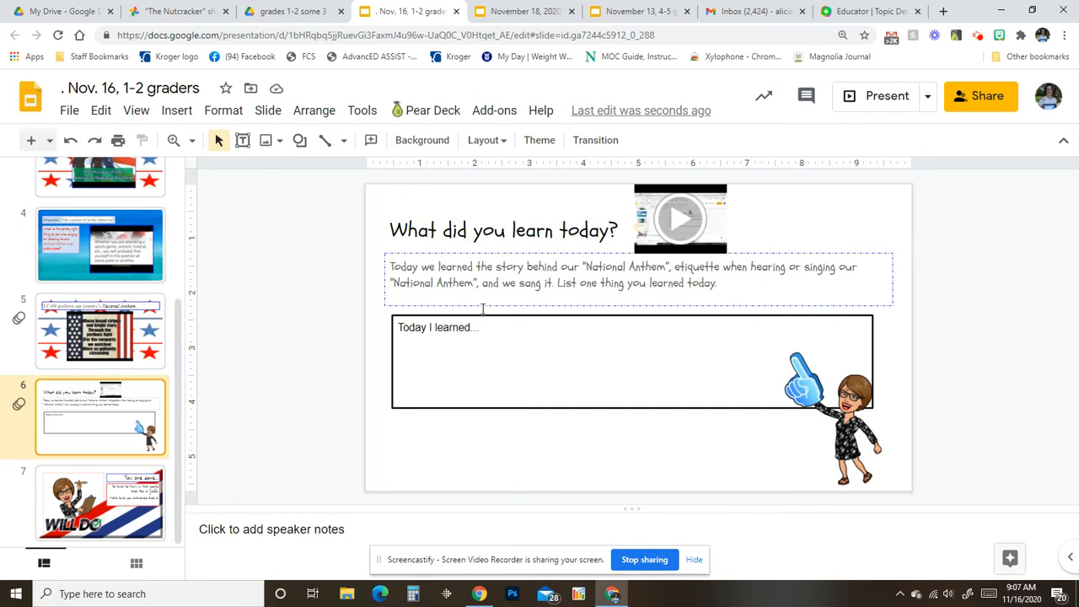
mouse_move(594, 289)
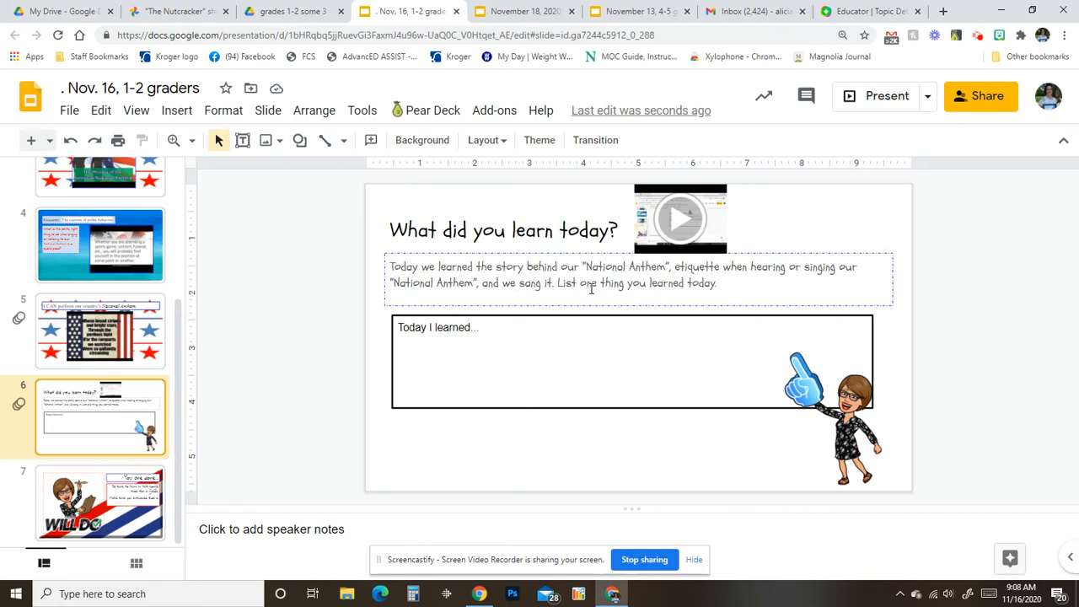
mouse_move(483, 353)
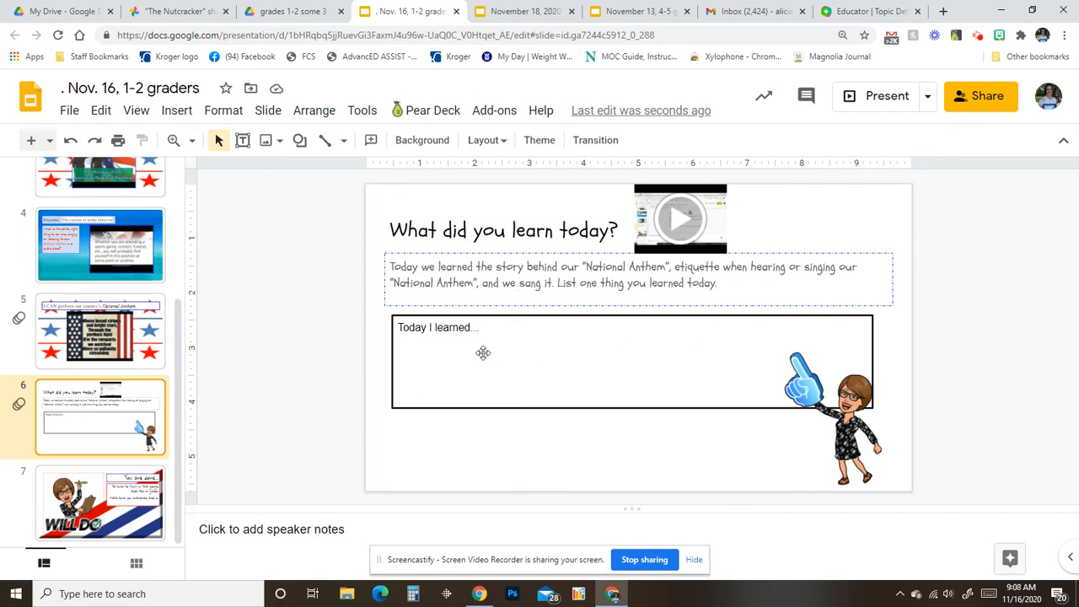
mouse_move(499, 327)
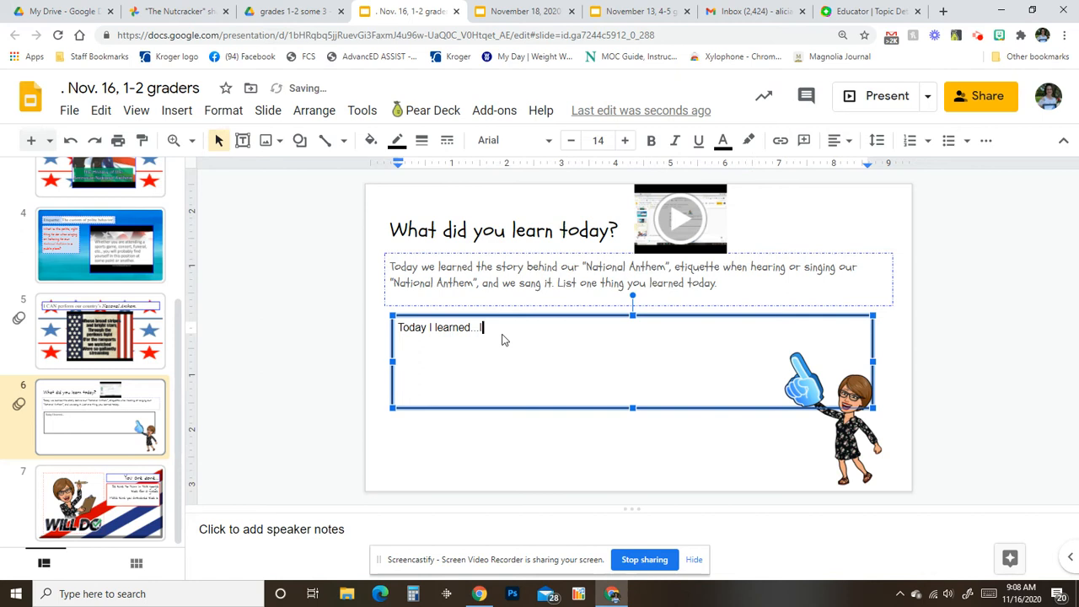
text(I lear)
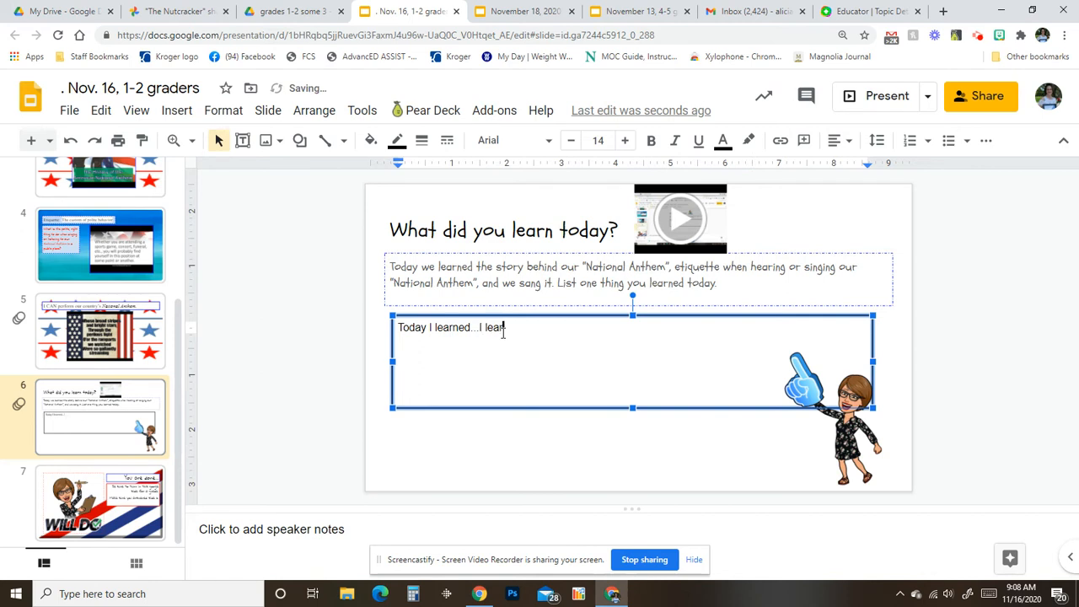
text(ned)
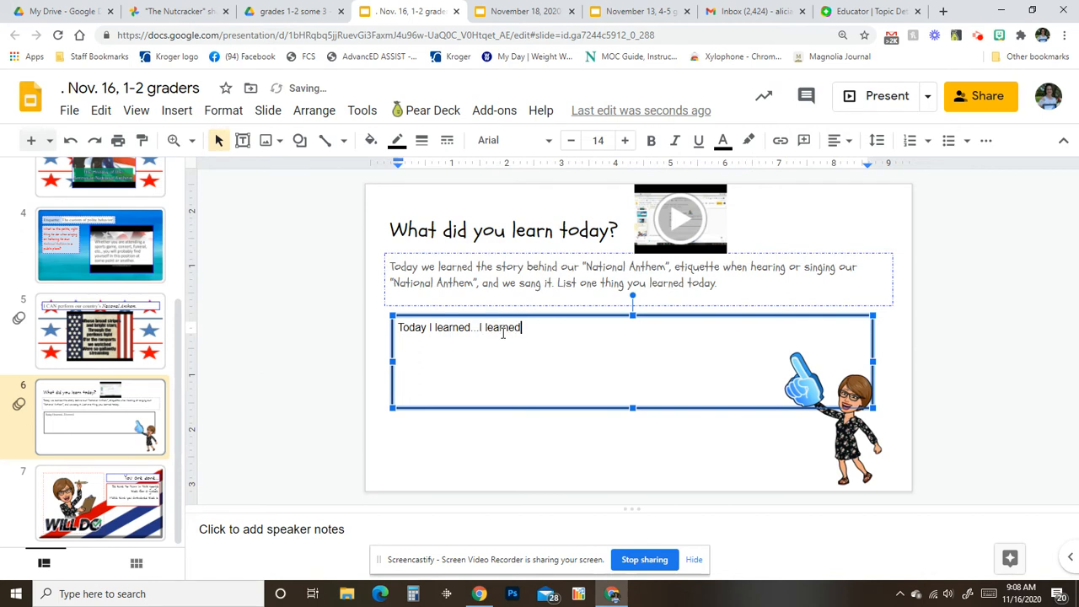
key(Backspace)
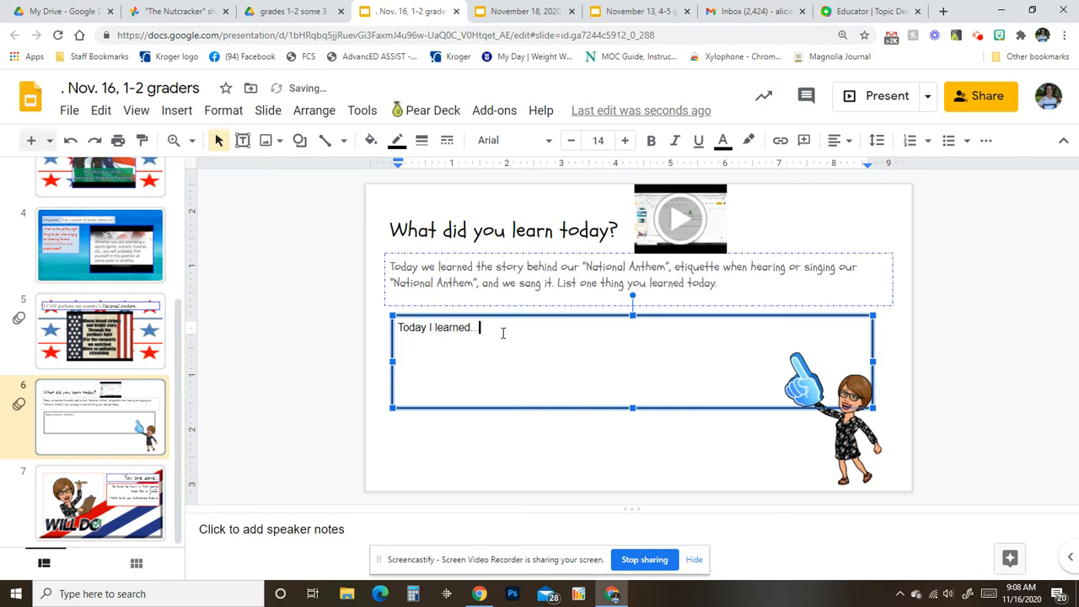
text(about)
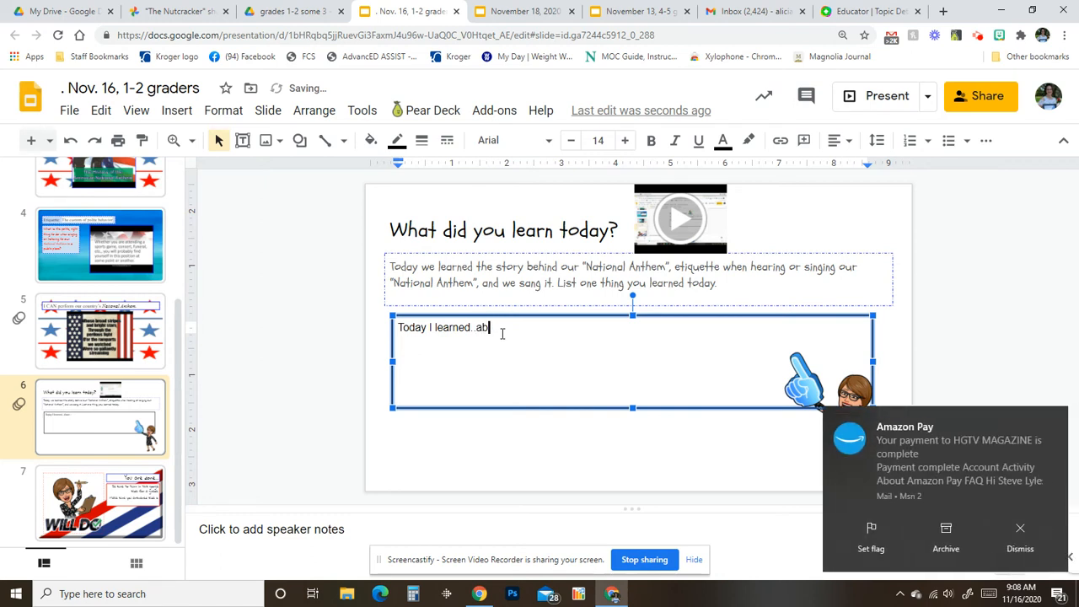
key(BackSpace)
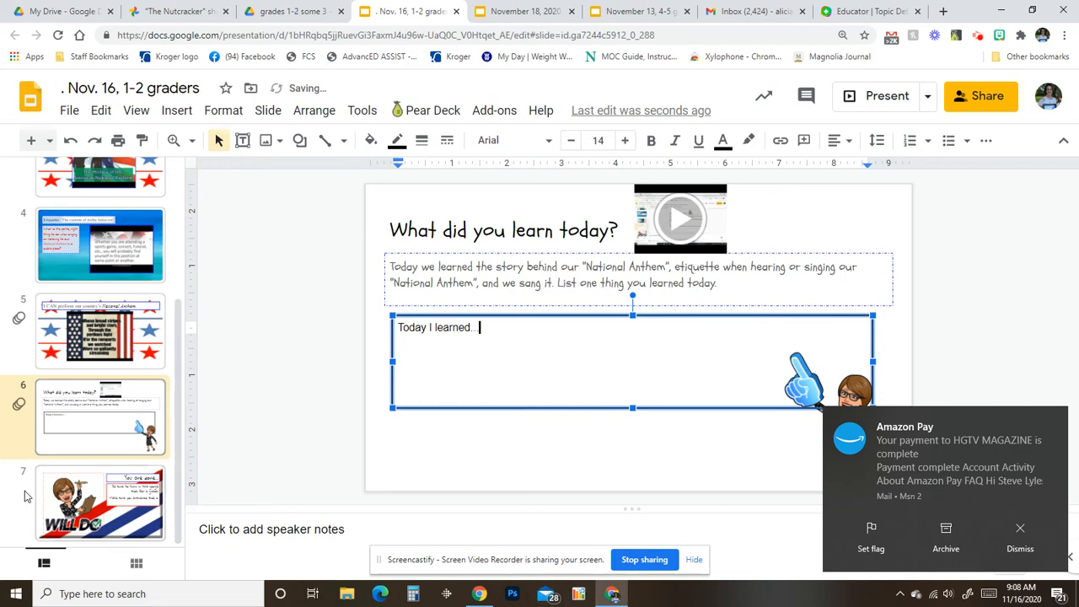
click(101, 503)
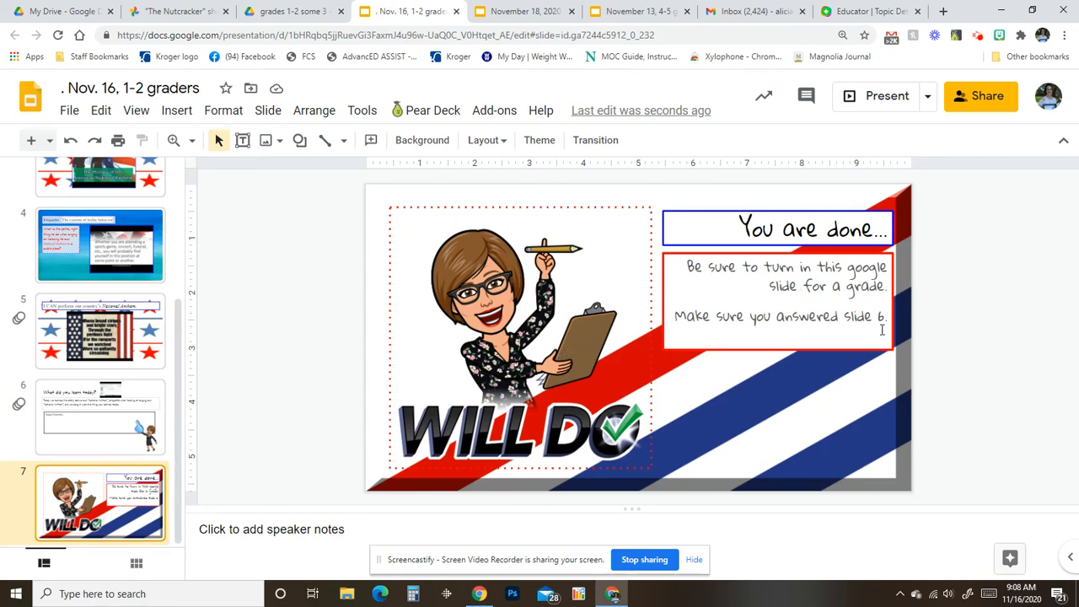
mouse_move(108, 413)
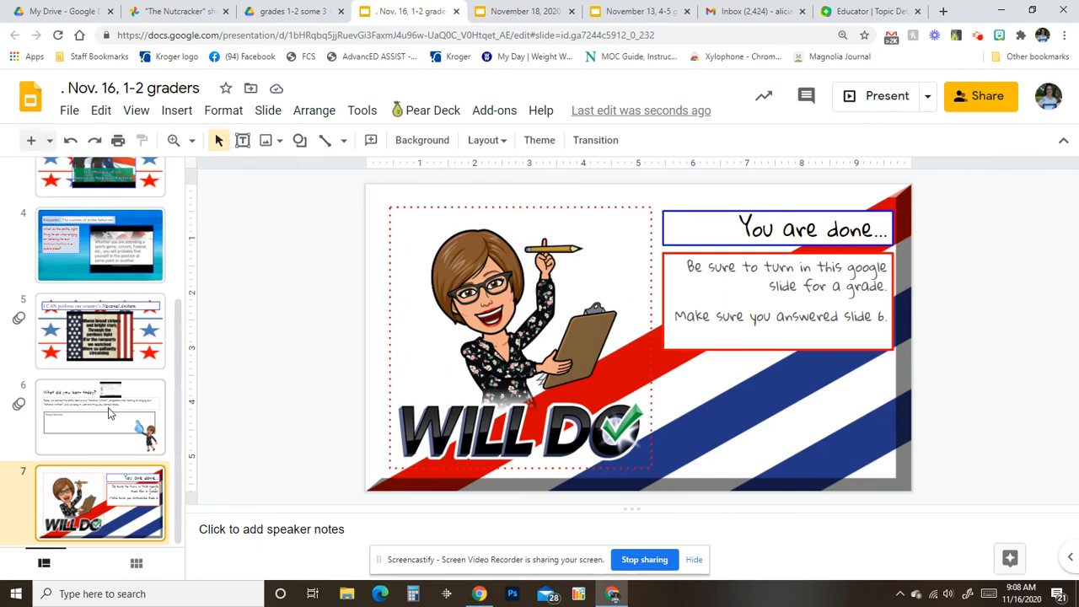
mouse_move(149, 411)
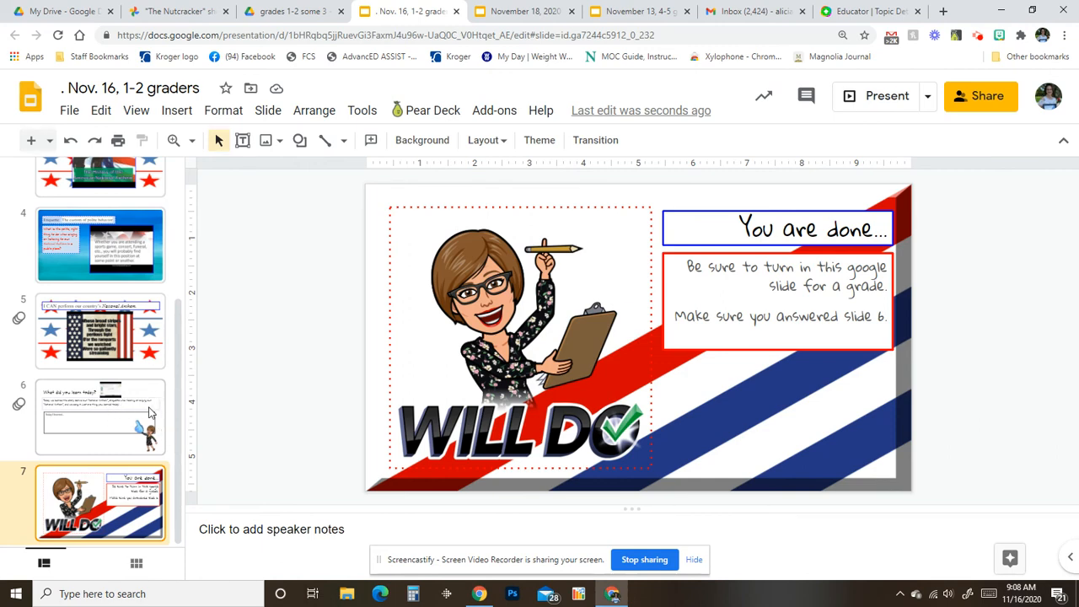
click(101, 417)
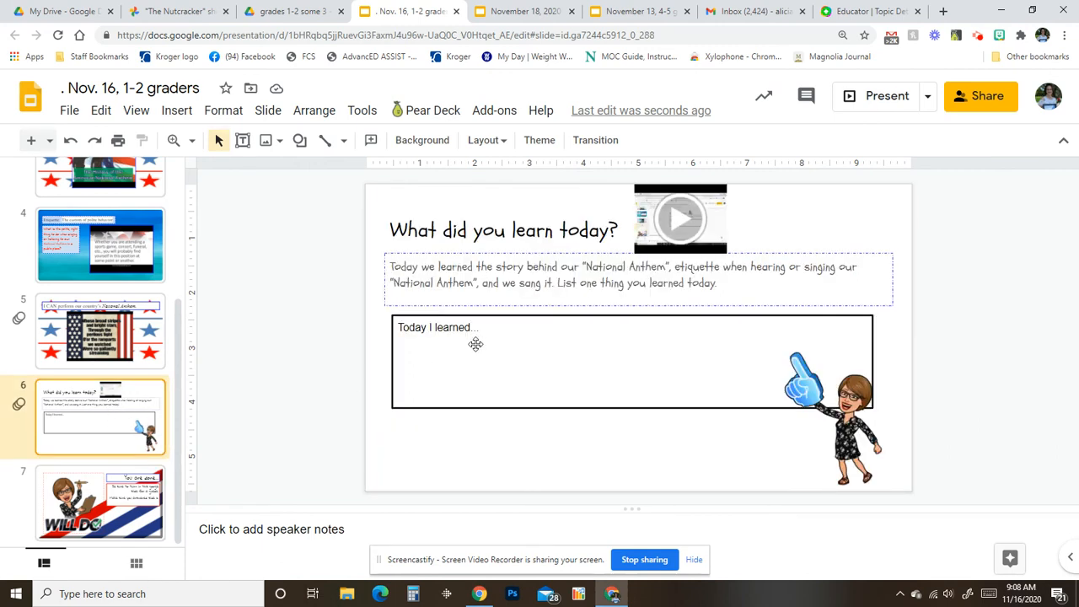